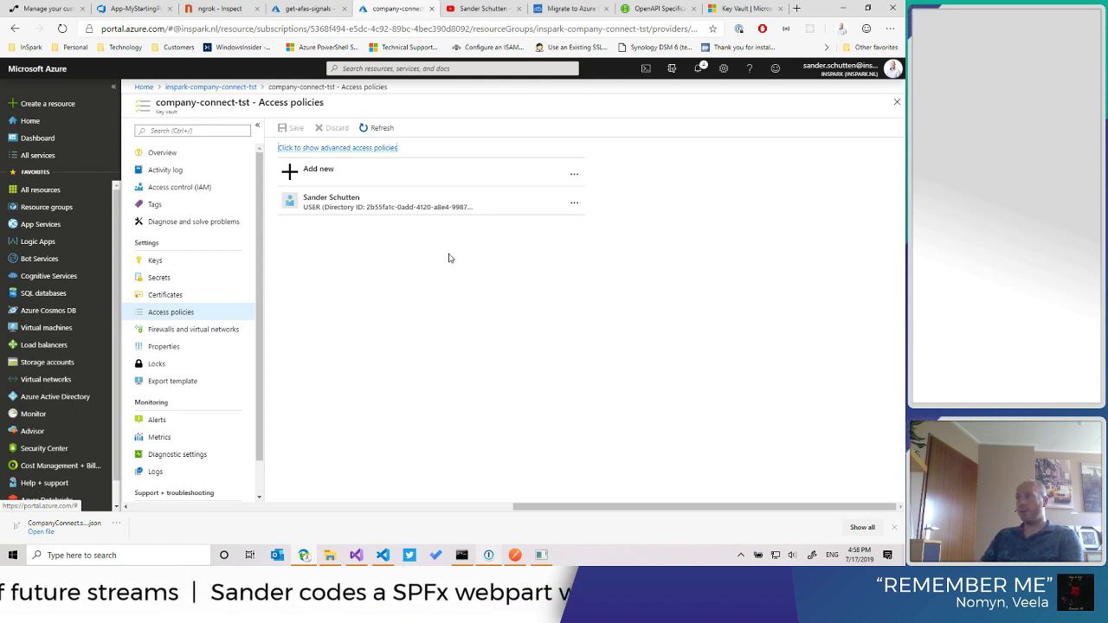
Step: Open the company-connect-tst key vault's Access policies and inspect the existing user policy
left_click(307, 7)
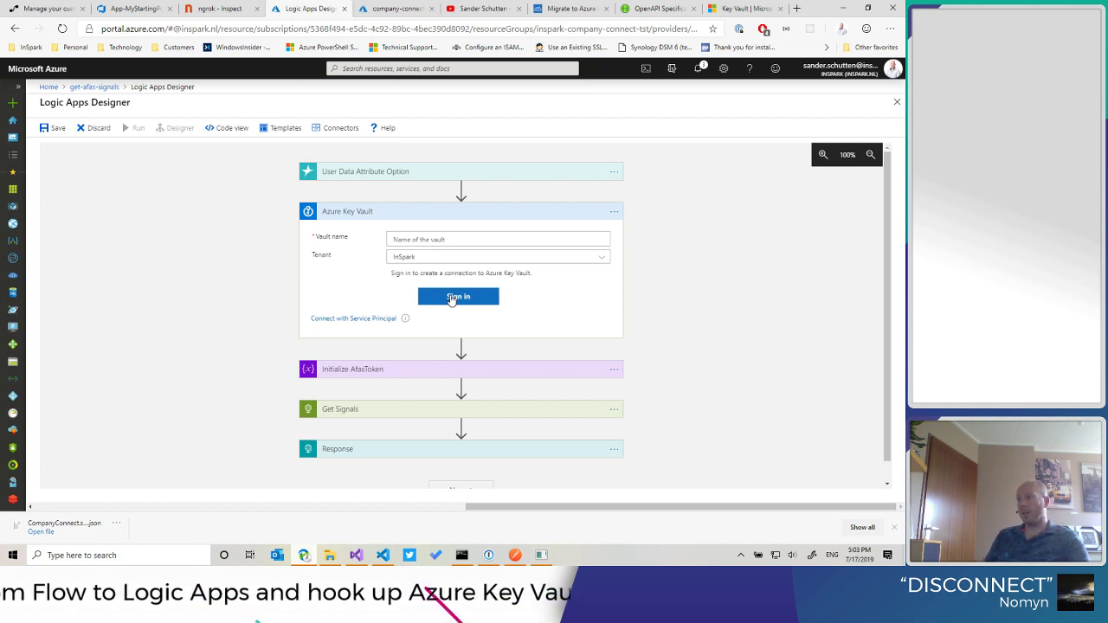
Step: Insert an Azure Key Vault action below User Data Attribute Option and begin sign-in
left_click(353, 318)
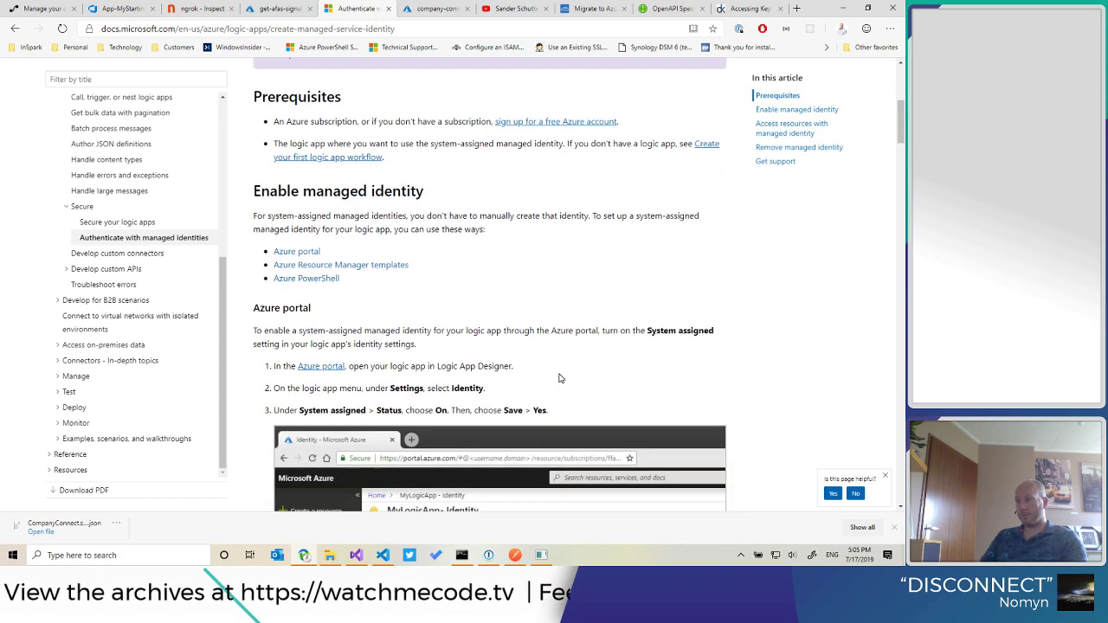
Step: Scroll the managed identities article down to the 'Enable managed identity' portal steps
scroll("down", 3)
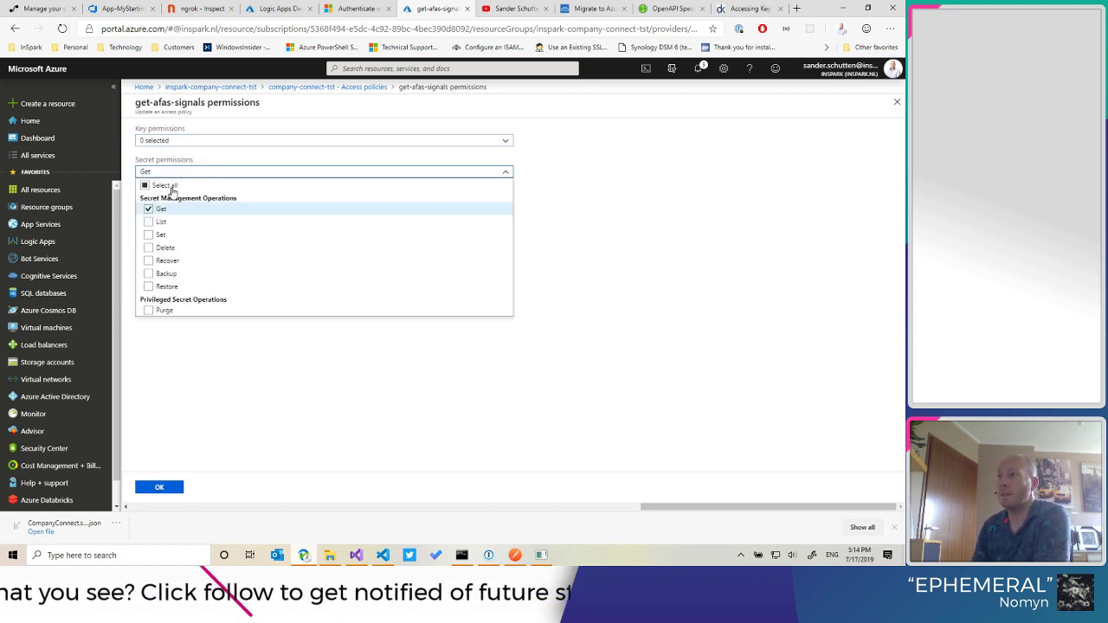
Step: Add a get-afas-signals access policy with Get secret permission and verify it's listed
left_click(277, 8)
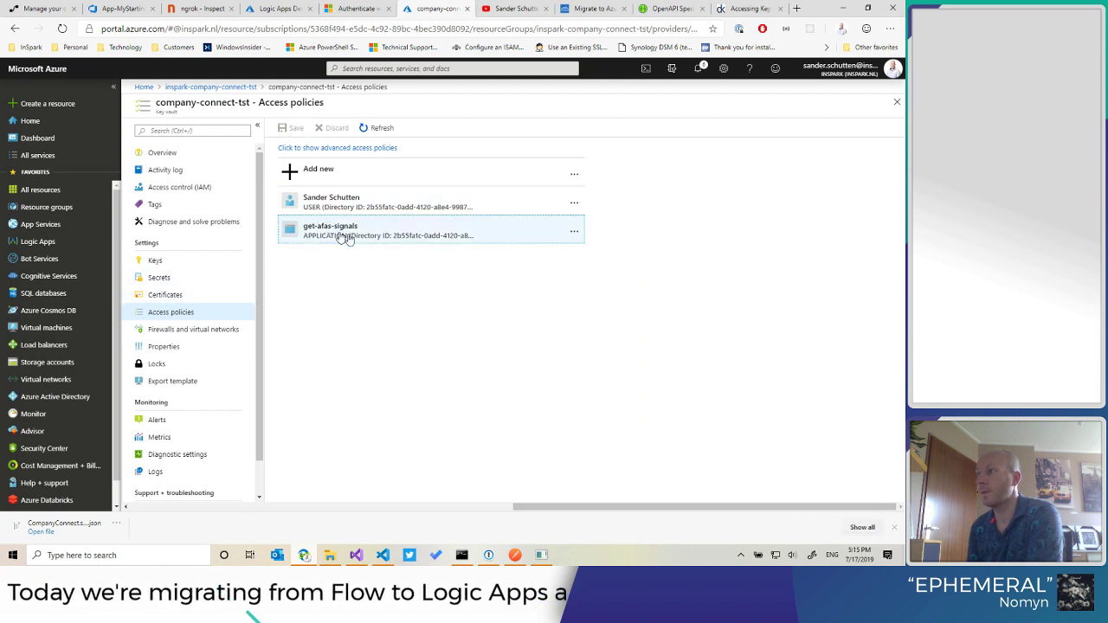
left_click(346, 230)
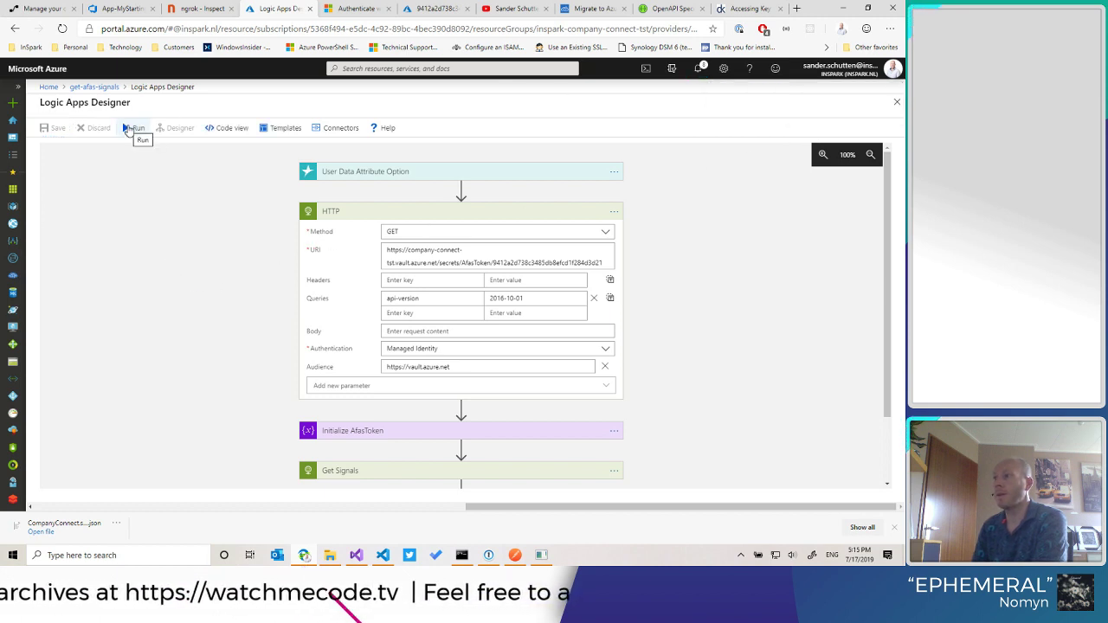
Step: Run the get-afas-signals Logic App from the Designer to test reading the secret
left_click(135, 128)
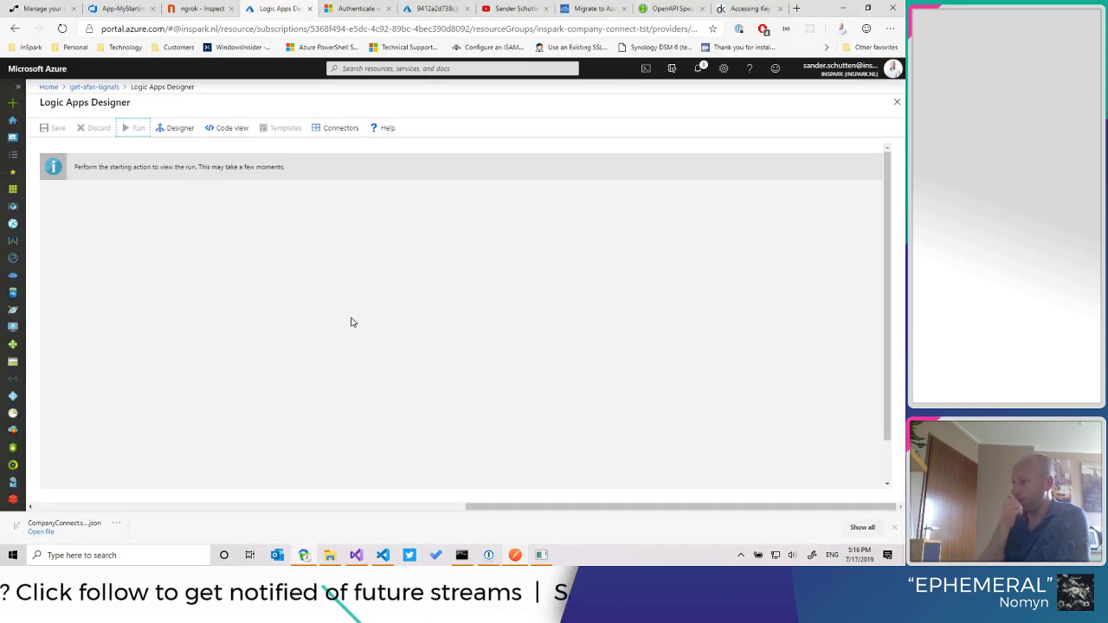